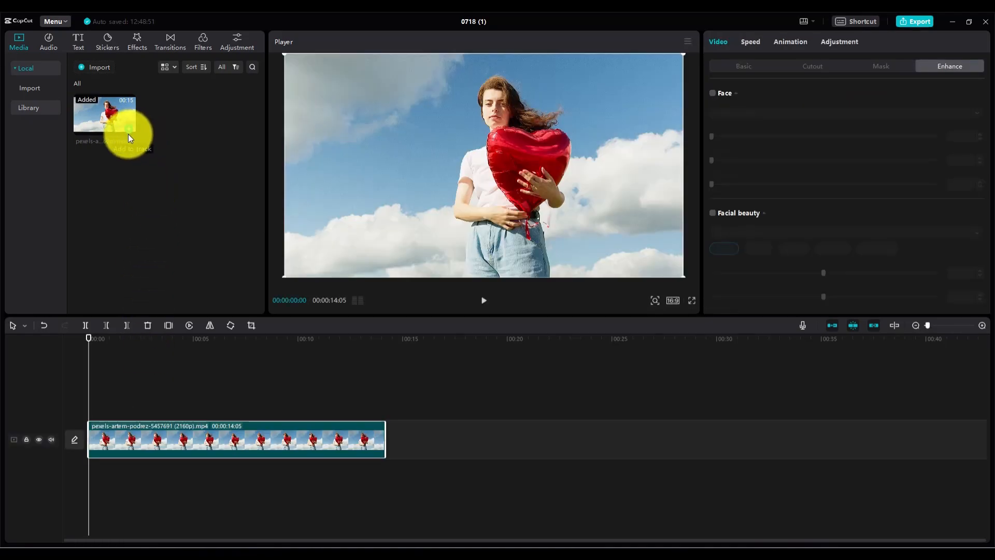
mouse_move(181, 449)
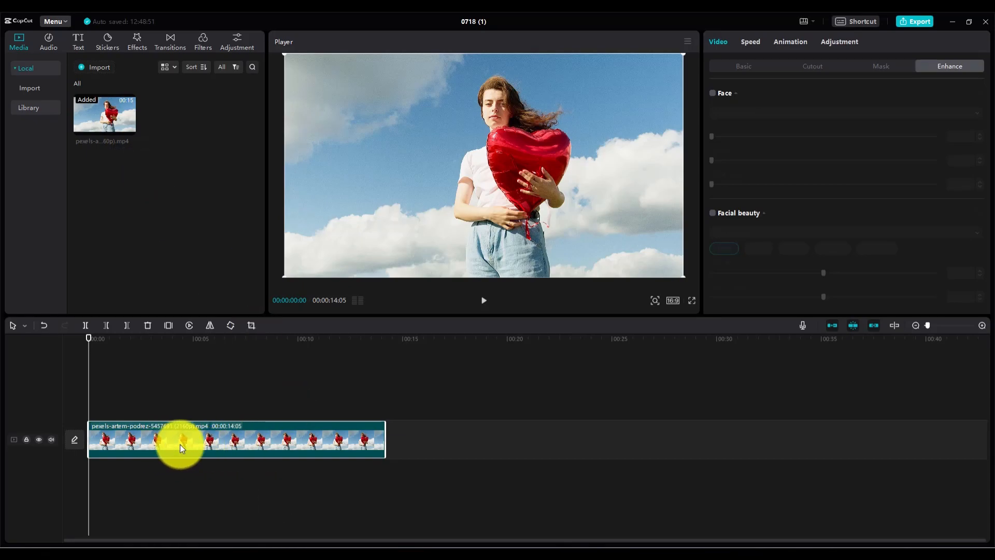
mouse_move(197, 323)
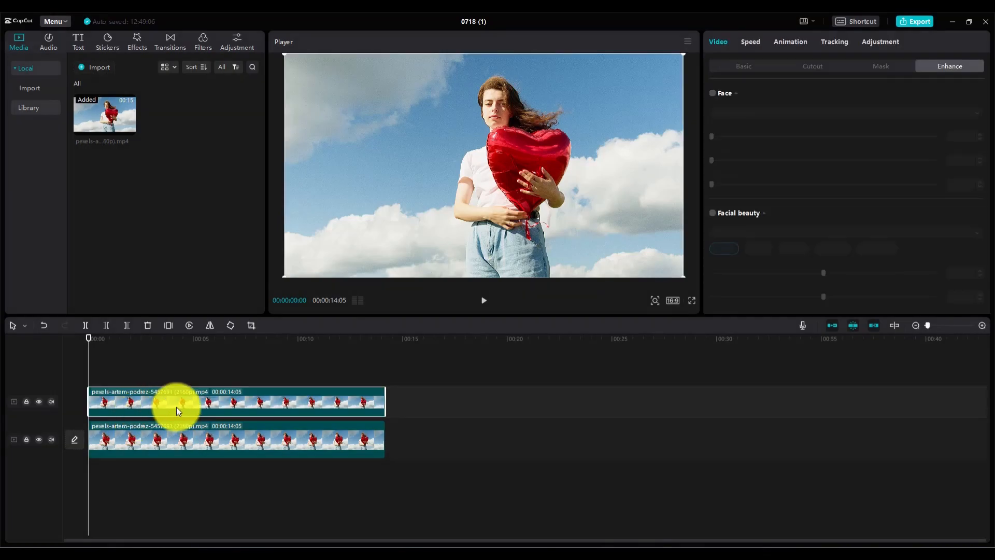
mouse_move(166, 409)
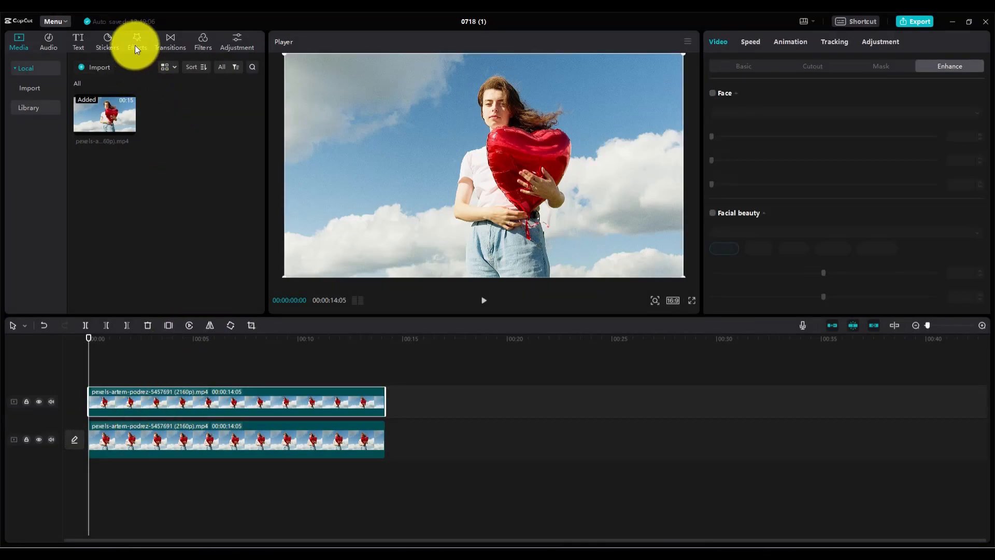
Step: Open the Effects library to browse Opening & closing effects like Blurry Focus
click(137, 41)
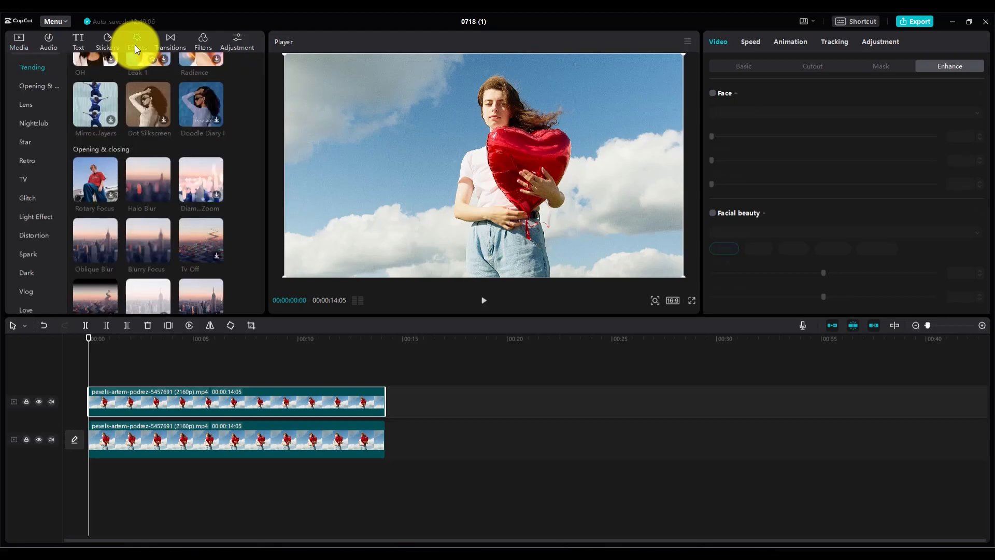
mouse_move(95, 180)
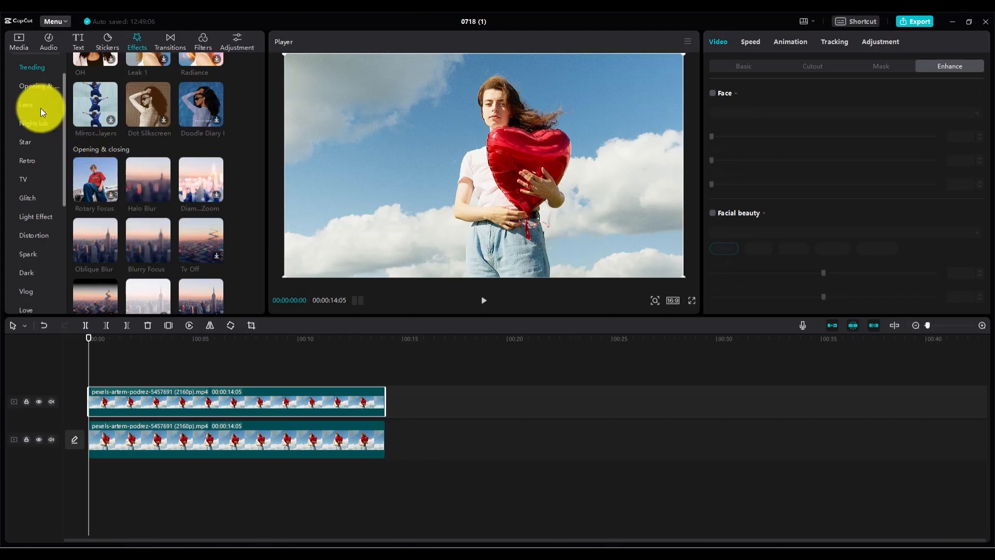
mouse_move(124, 133)
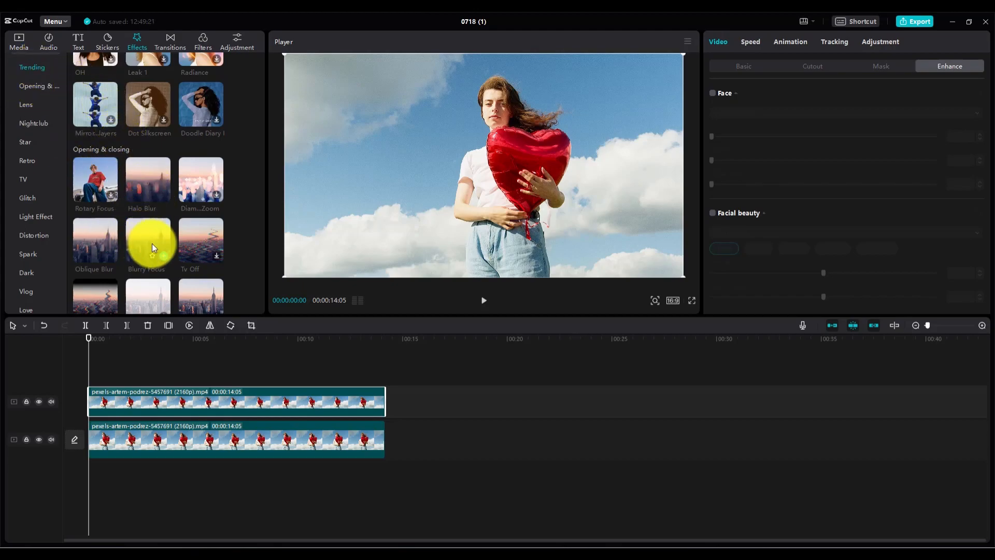
mouse_move(147, 240)
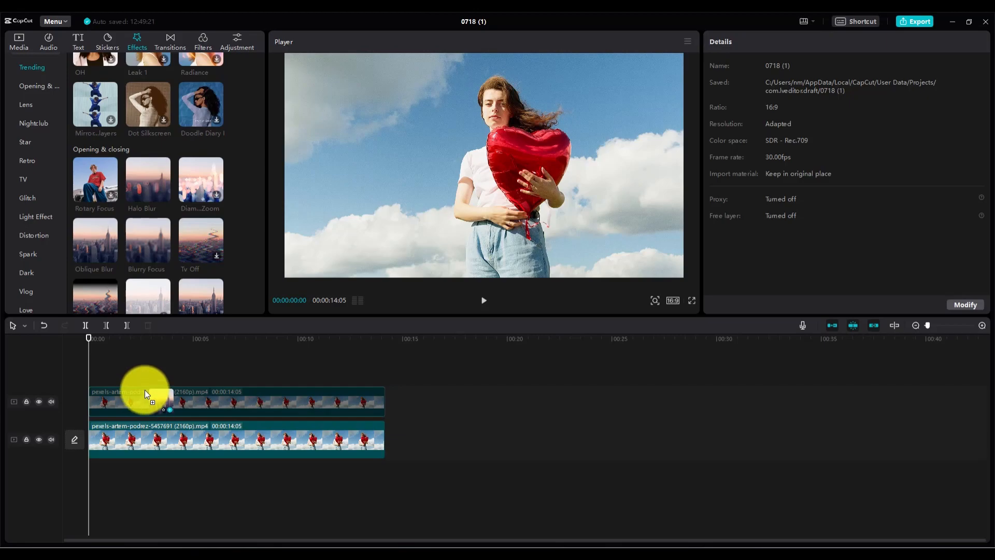
Step: Open the settings of the Blurry Focus effect applied to the top duplicate clip
double_click(147, 241)
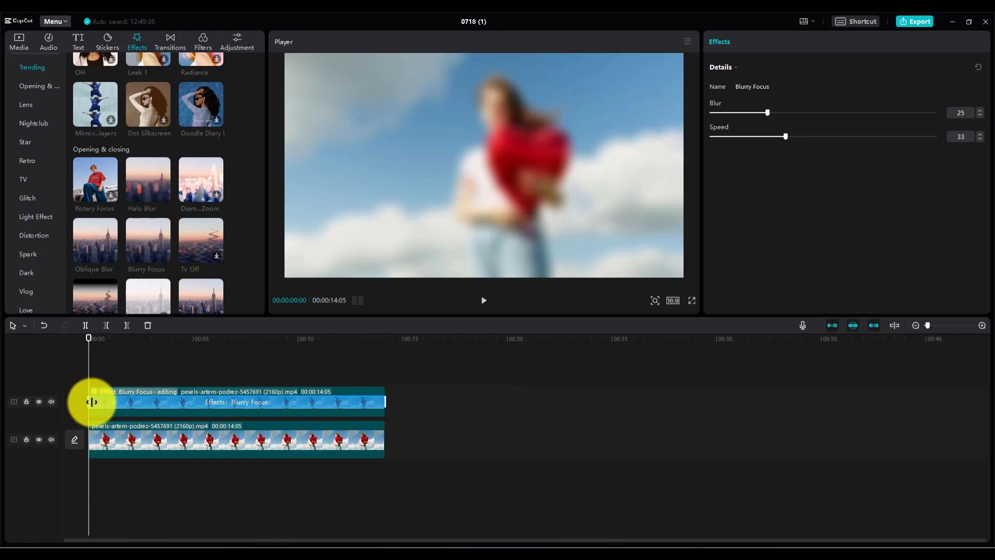
mouse_move(108, 406)
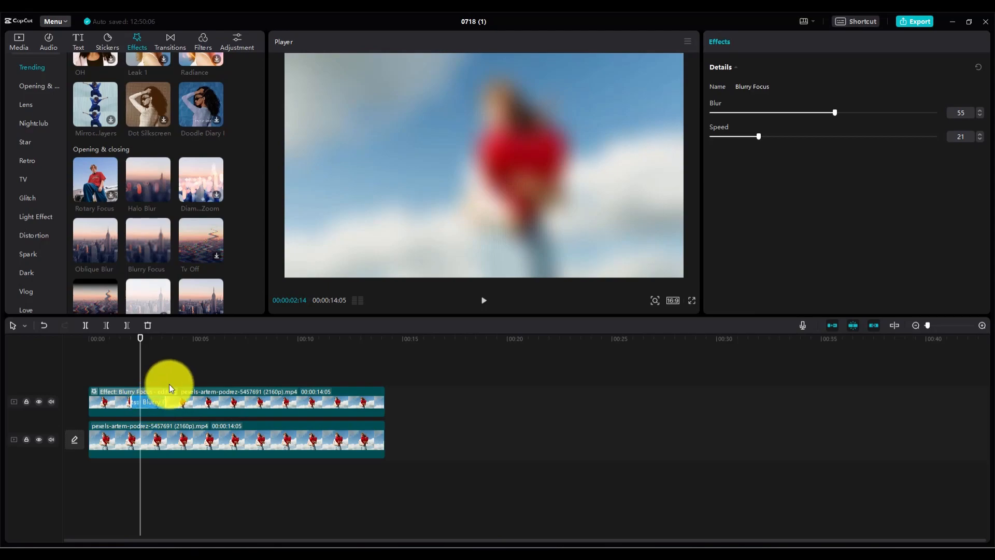
mouse_move(227, 398)
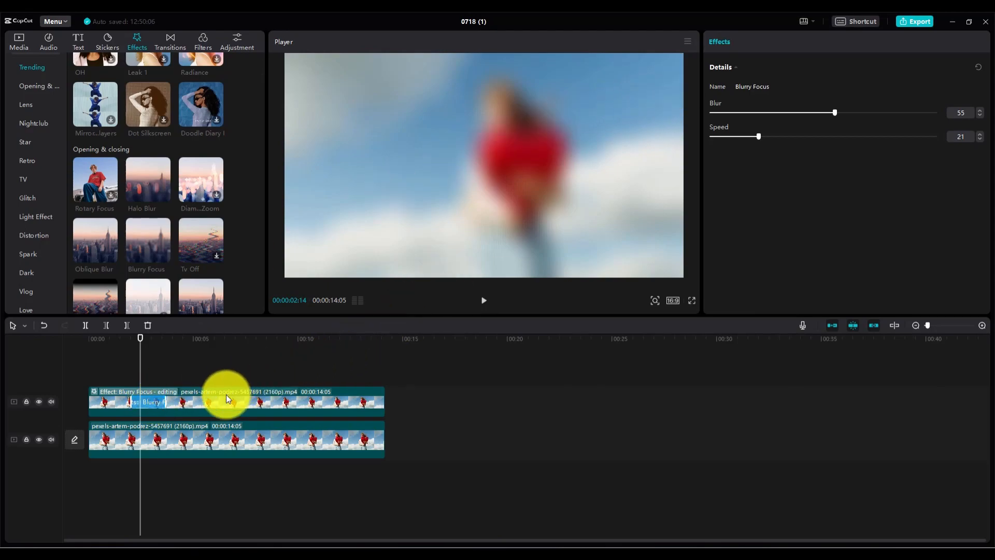
Step: Add a Circle mask to the duplicated top clip from its Mask options
click(234, 402)
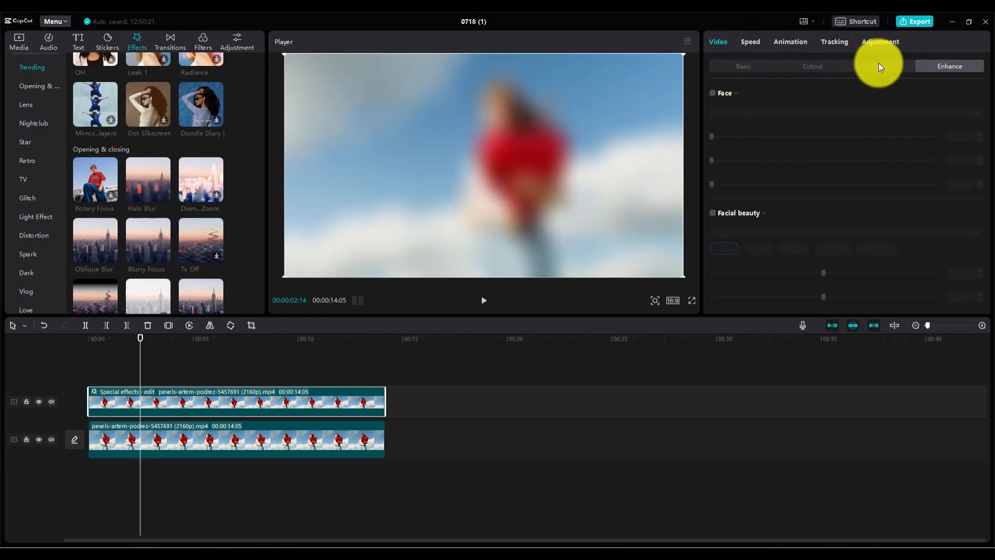
click(881, 66)
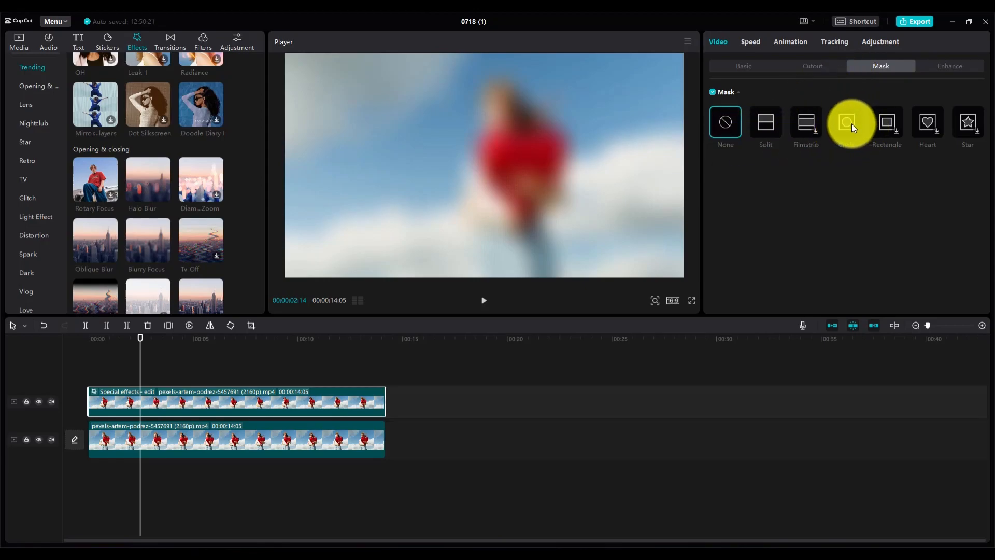
click(846, 122)
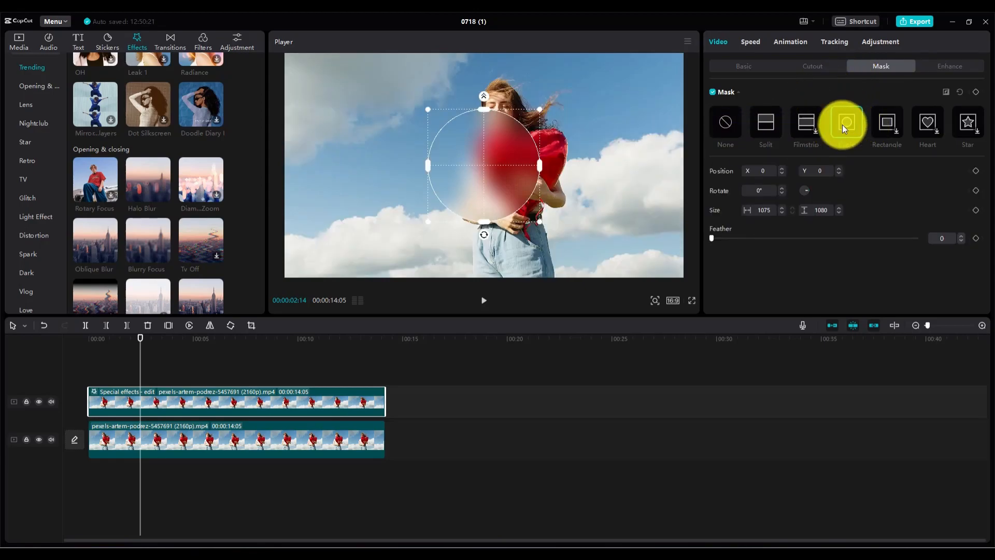
Step: Drag the circle mask upward onto the woman's face in the preview
click(846, 122)
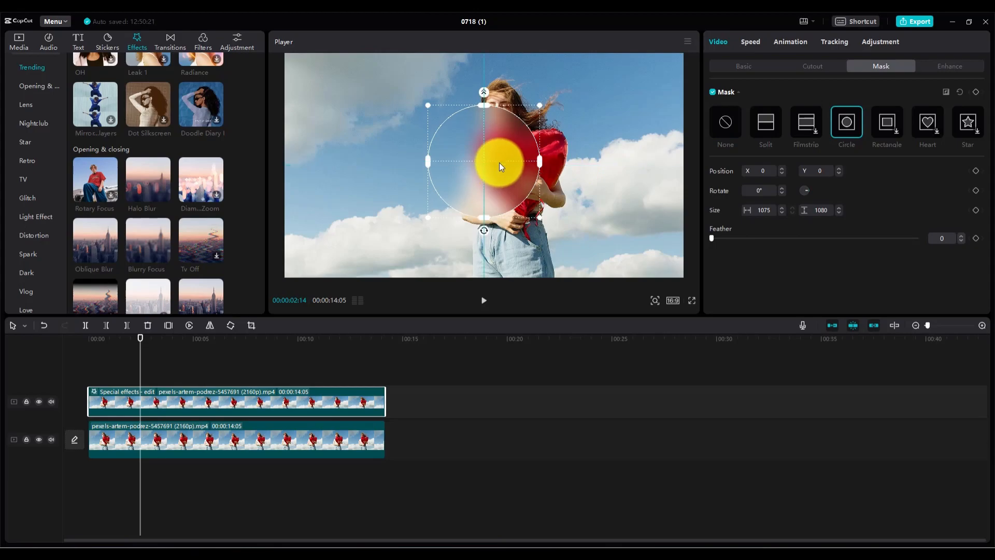
drag(484, 158, 497, 133)
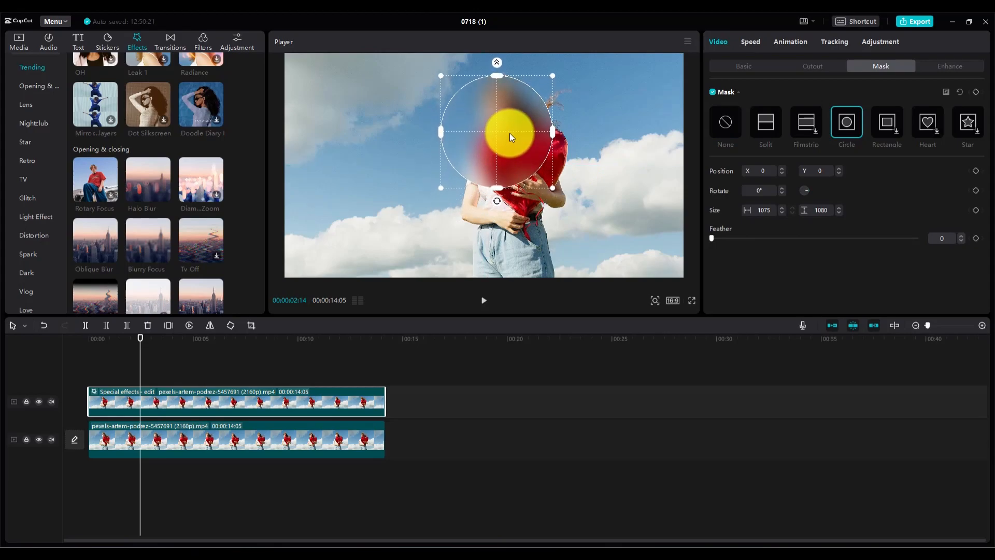